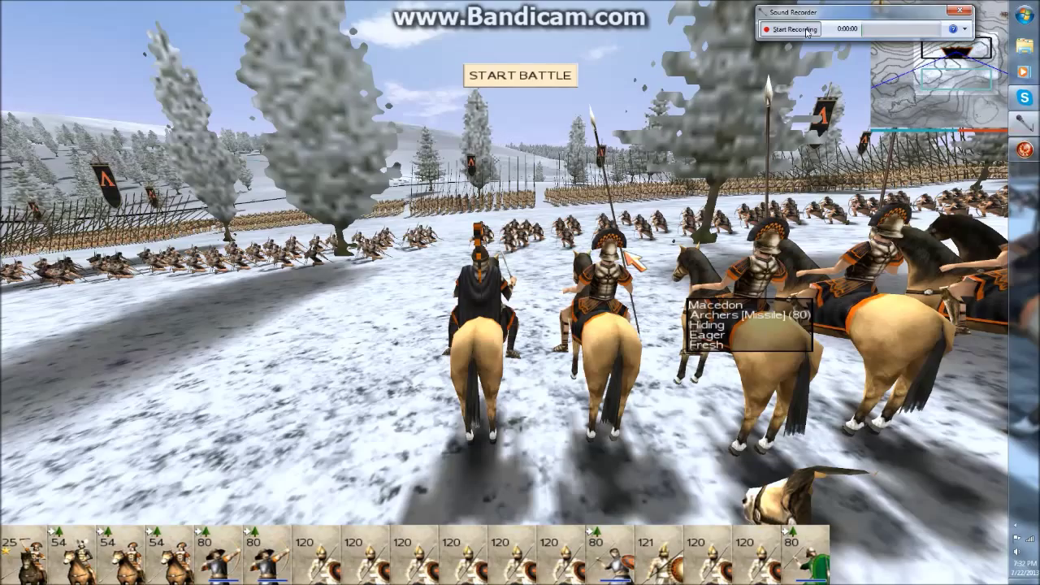
- Quit the Rome: Total War battle and return to the Windows desktop
{"action": "left_click", "coordinate": [788, 29]}
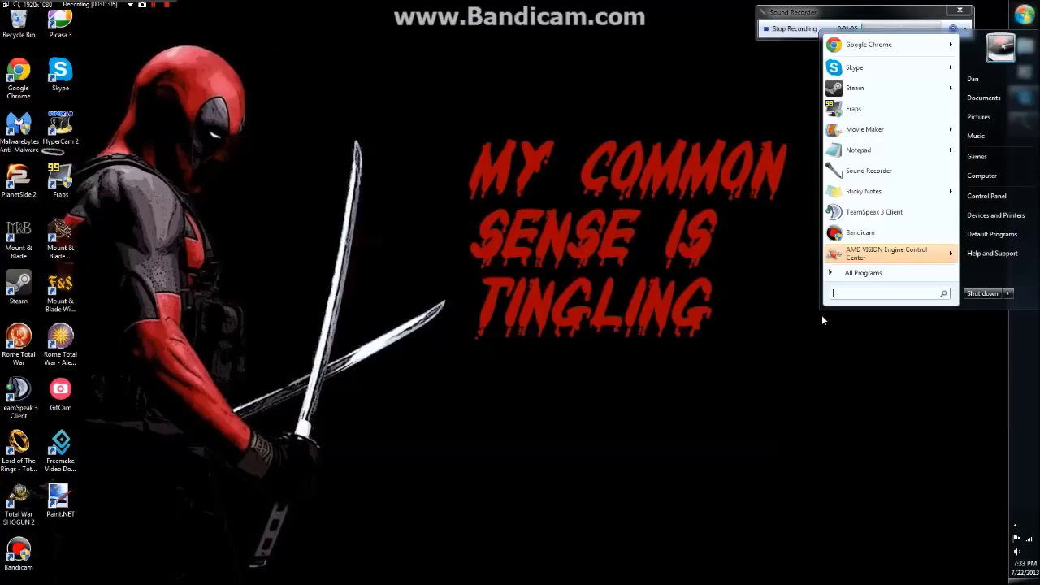
- Search 'pref' in the Start menu to locate preferences.txt in the Rome Total War folder
{"action": "type", "text": "pref"}
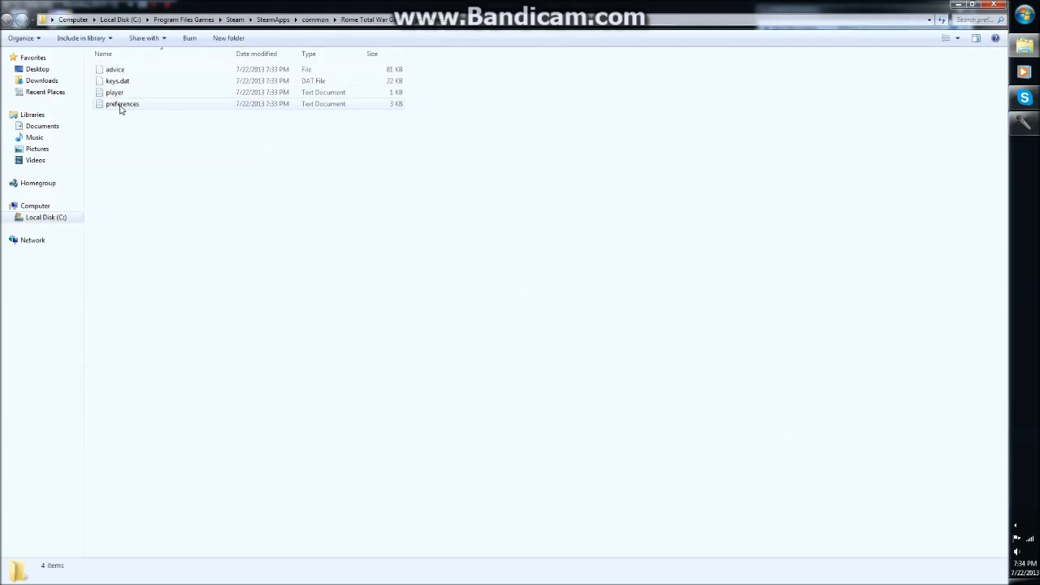
- Load preferences.txt in Notepad and select the CAMERA_FOV value 90.000000
{"action": "double_click", "coordinate": [122, 103]}
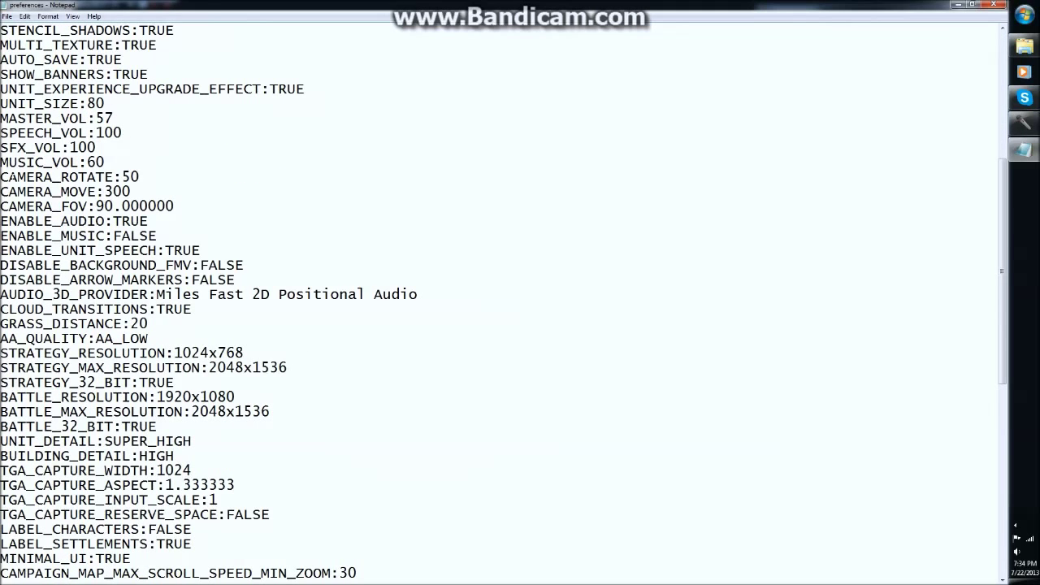
{"action": "left_click_drag", "start_coordinate": [0, 176], "coordinate": [167, 205]}
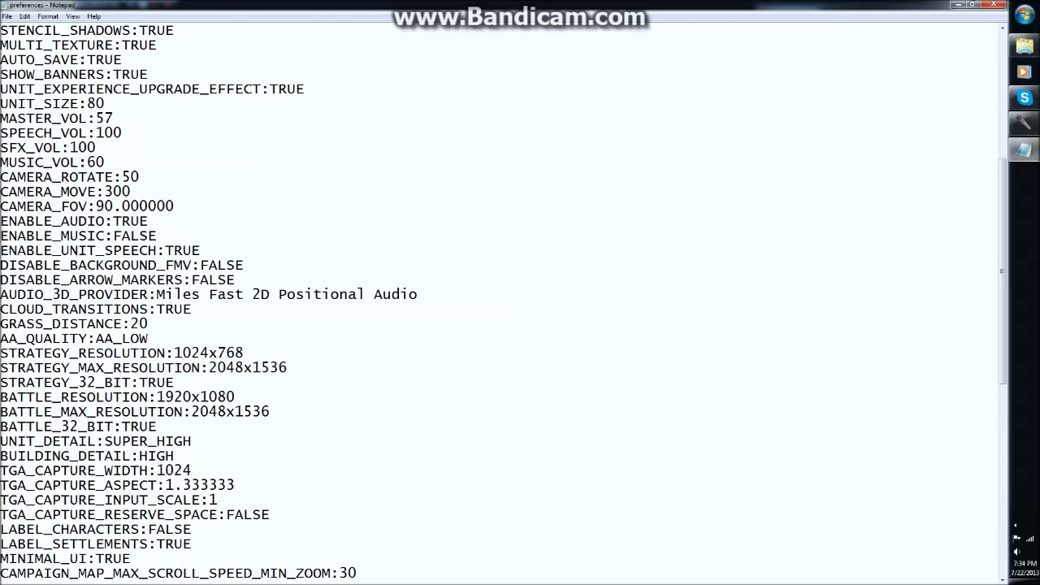
{"action": "double_click", "coordinate": [117, 191]}
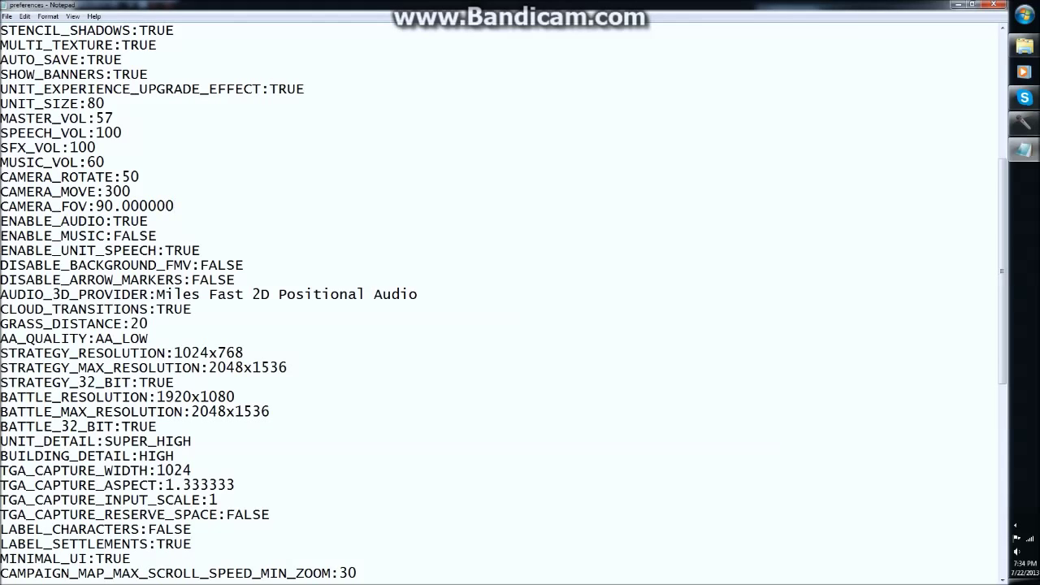
{"action": "left_click", "coordinate": [124, 221]}
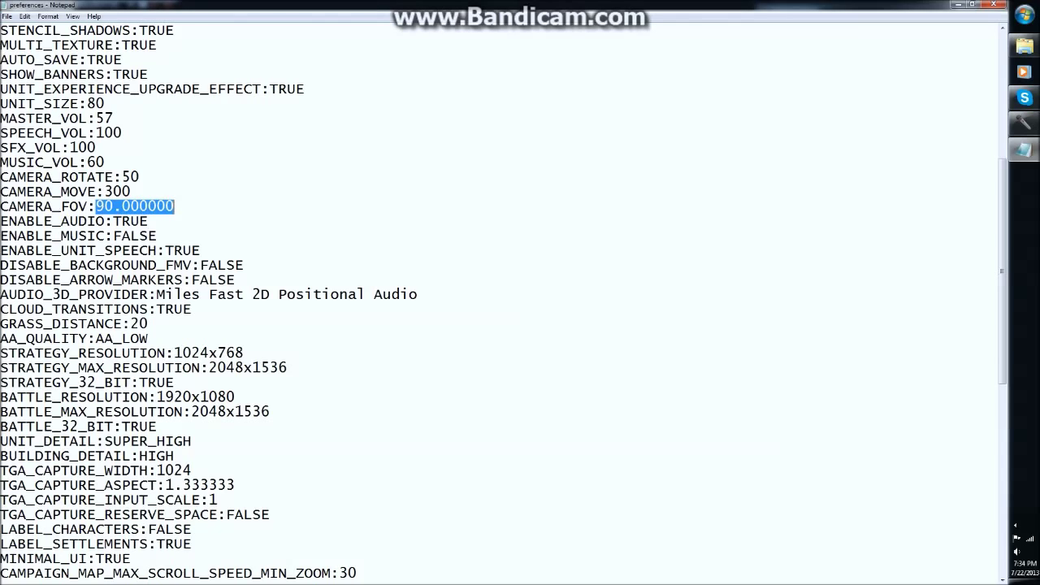
- Change CAMERA_FOV to 90, then select the EVENT_CUTSCENES value FALSE
{"action": "type", "text": "90"}
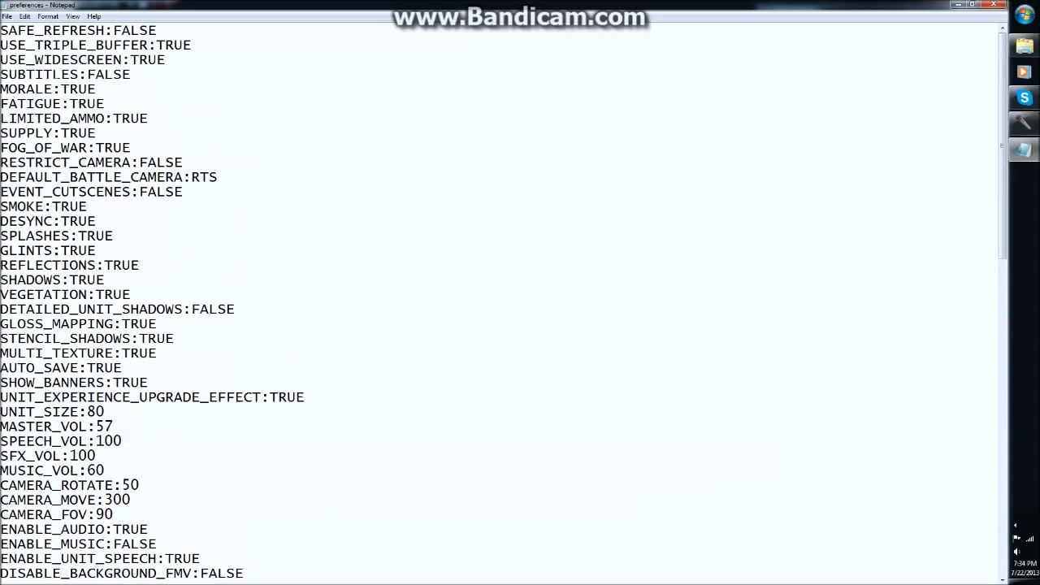
{"action": "left_click", "coordinate": [136, 485]}
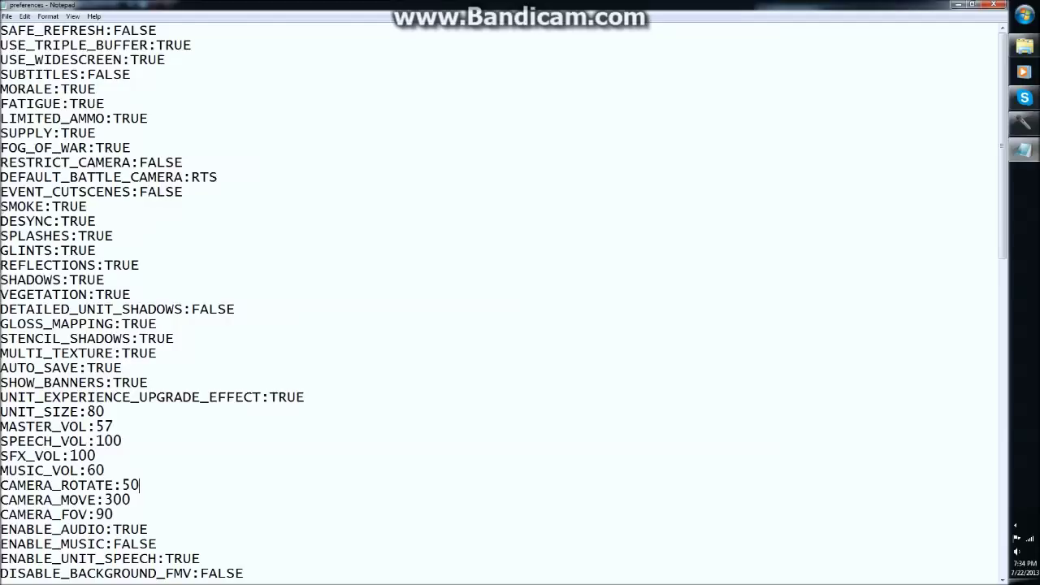
{"action": "double_click", "coordinate": [160, 191]}
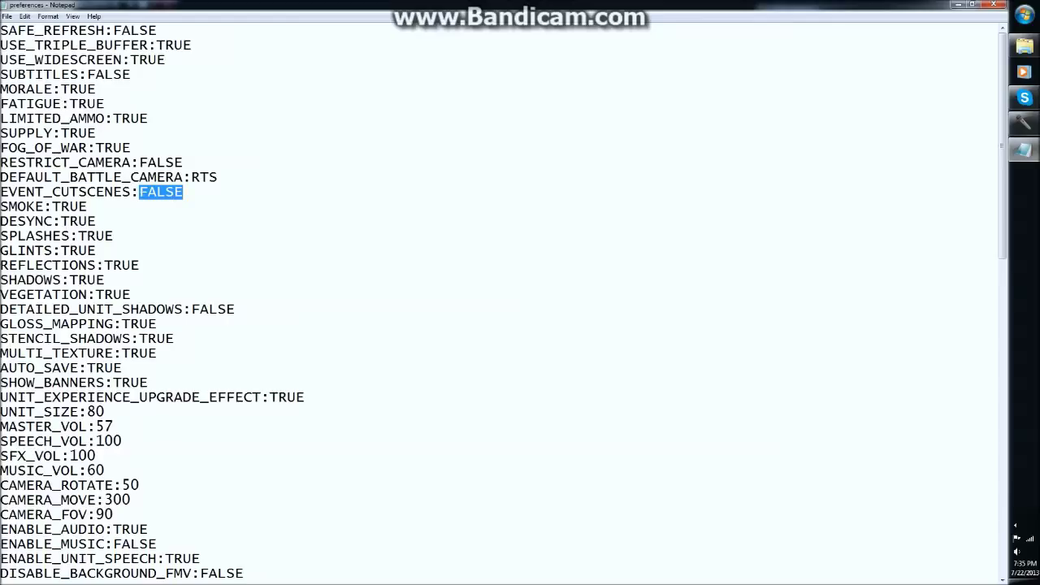
- Shrink the Notepad editor to a smaller window over the desktop
{"action": "left_click", "coordinate": [23, 15]}
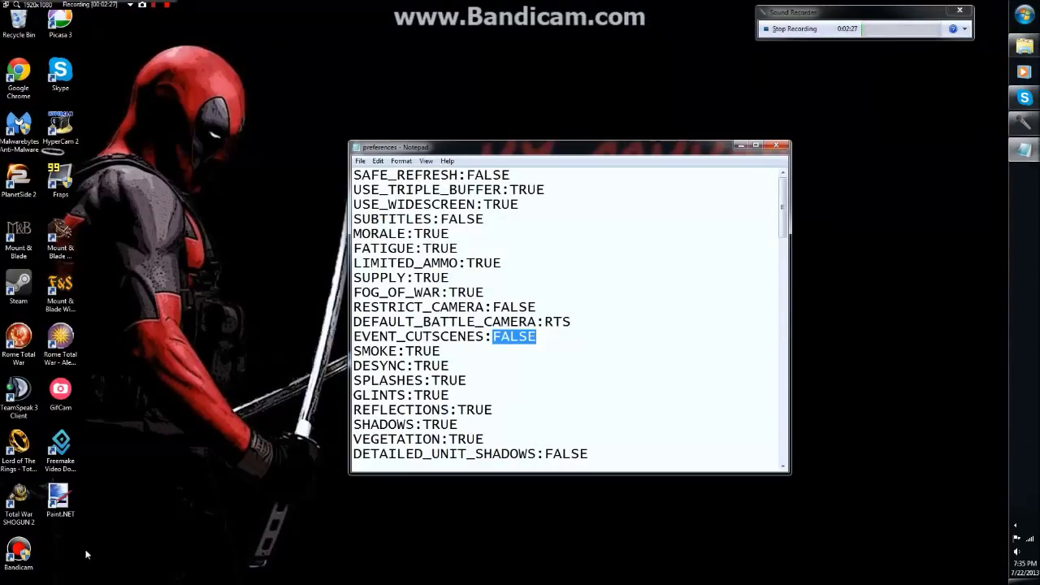
{"action": "mouse_move", "coordinate": [544, 168]}
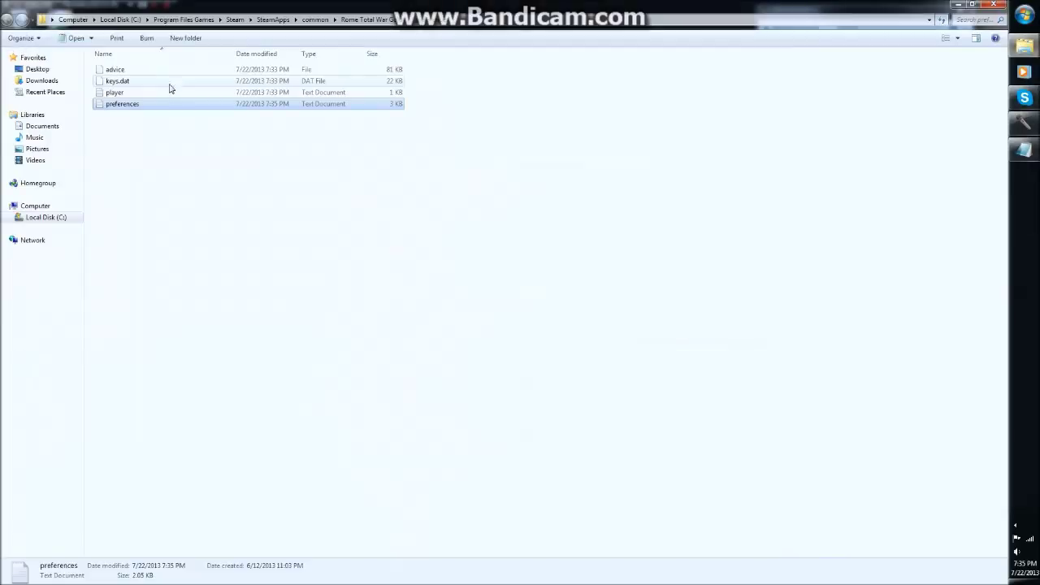
{"action": "mouse_move", "coordinate": [141, 134]}
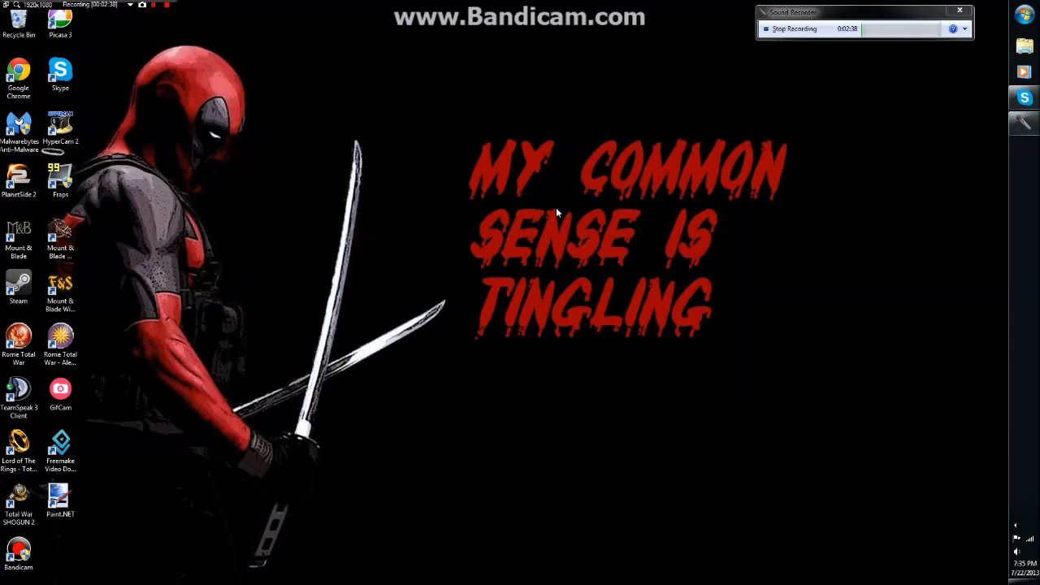
{"action": "mouse_move", "coordinate": [111, 138]}
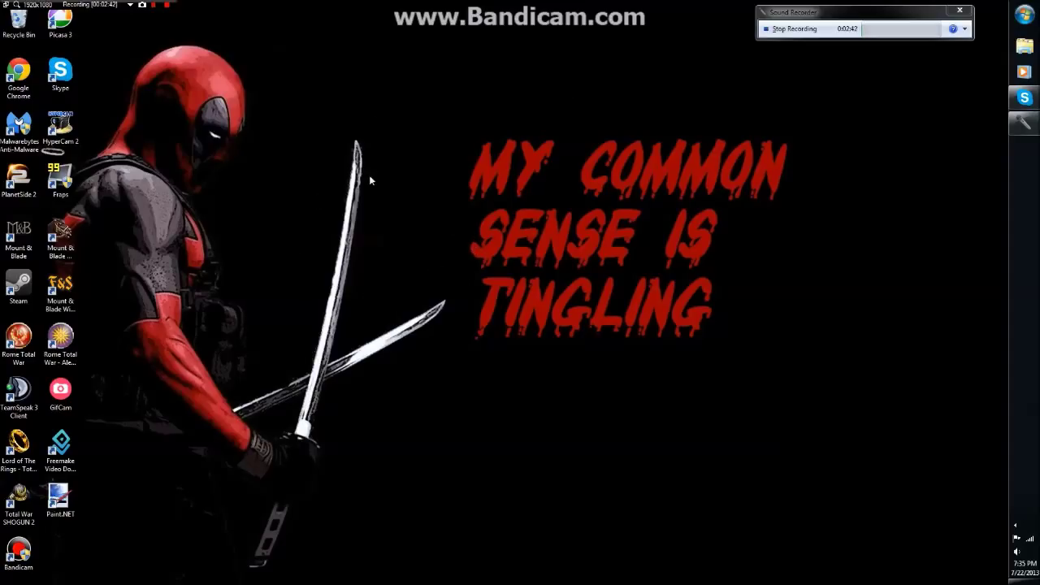
{"action": "mouse_move", "coordinate": [414, 285]}
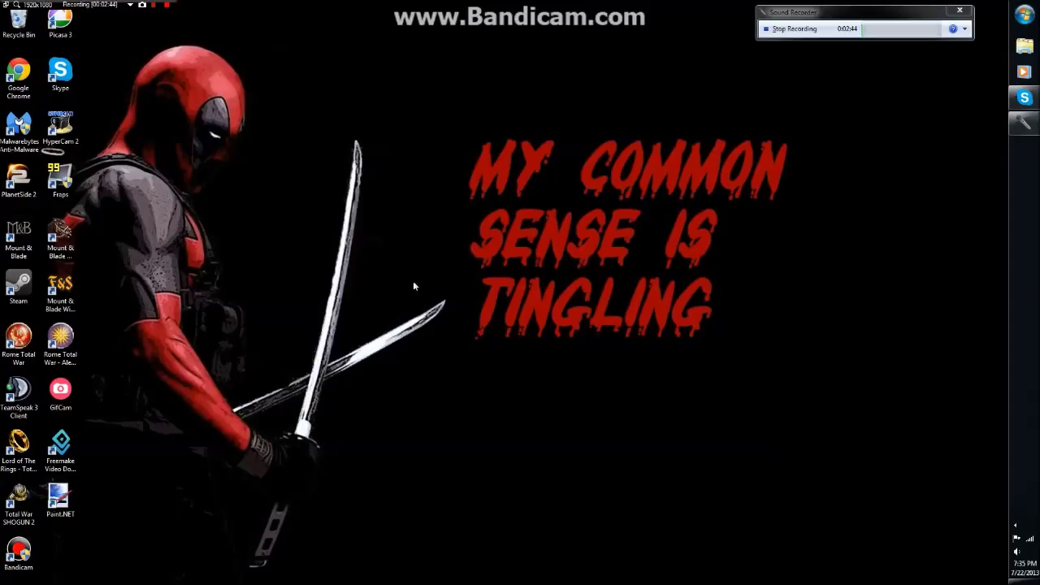
{"action": "mouse_move", "coordinate": [335, 129]}
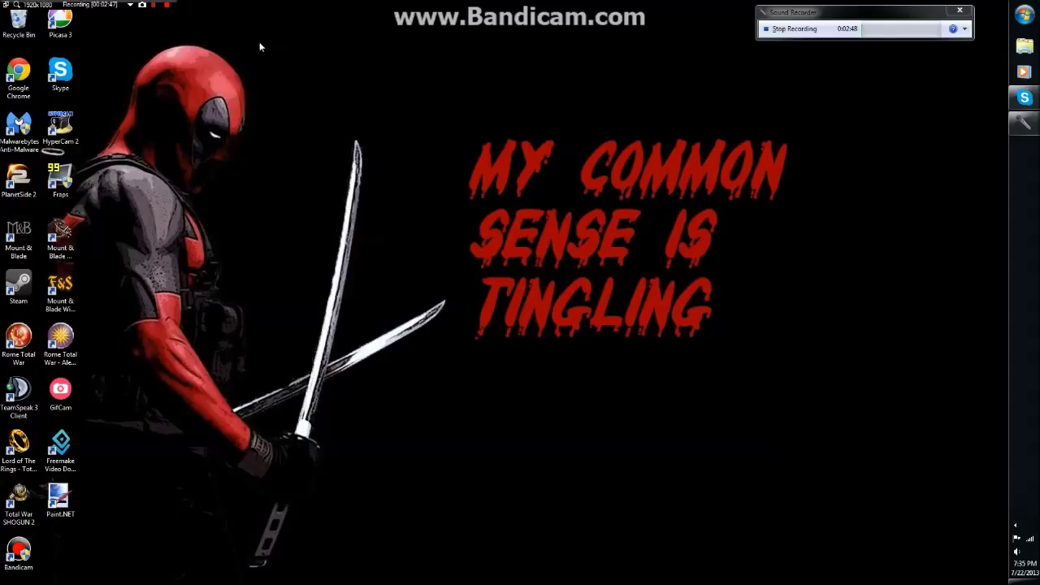
{"action": "mouse_move", "coordinate": [329, 79]}
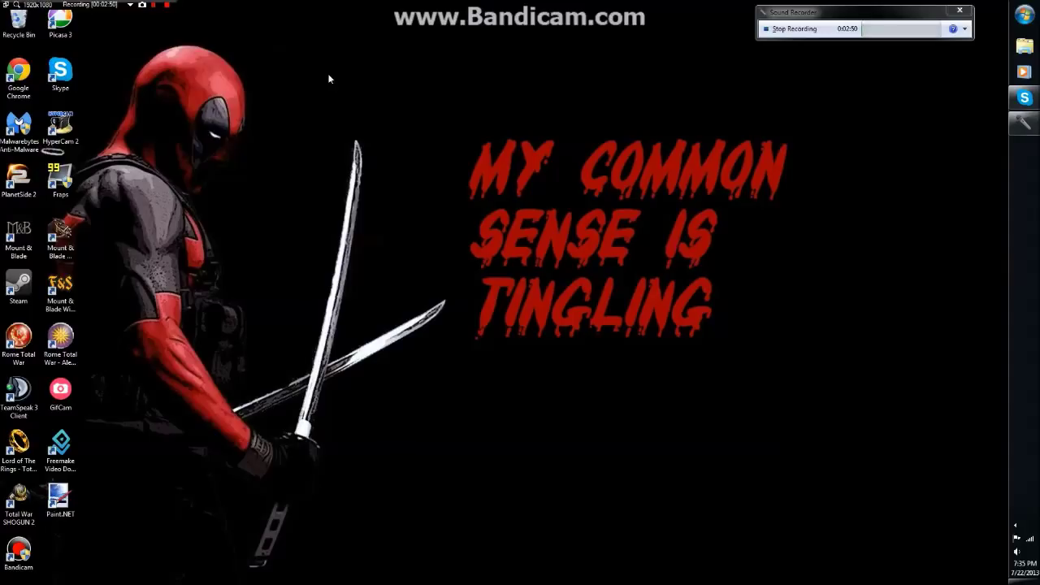
{"action": "mouse_move", "coordinate": [299, 66]}
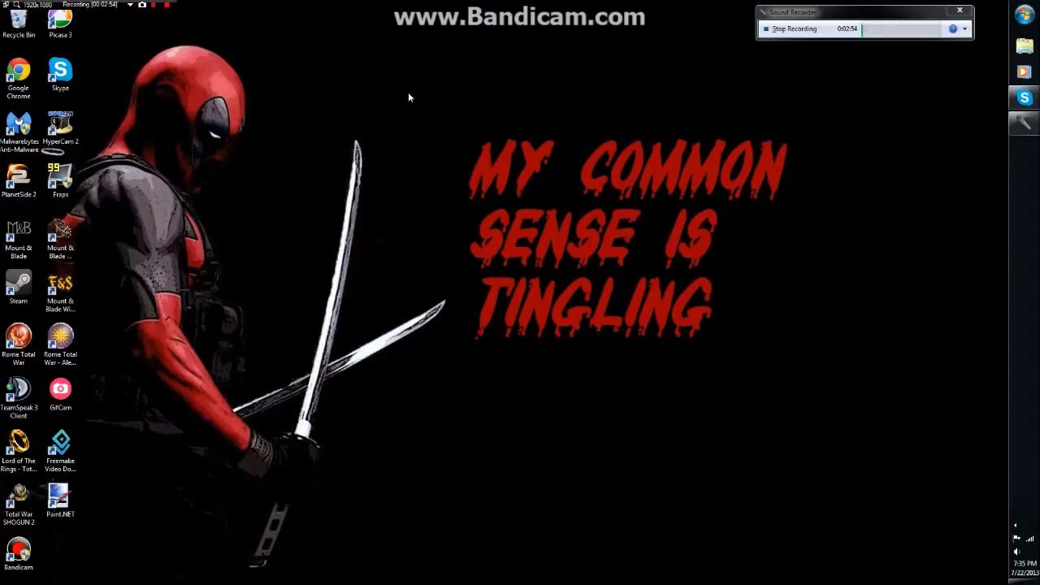
{"action": "mouse_move", "coordinate": [475, 120]}
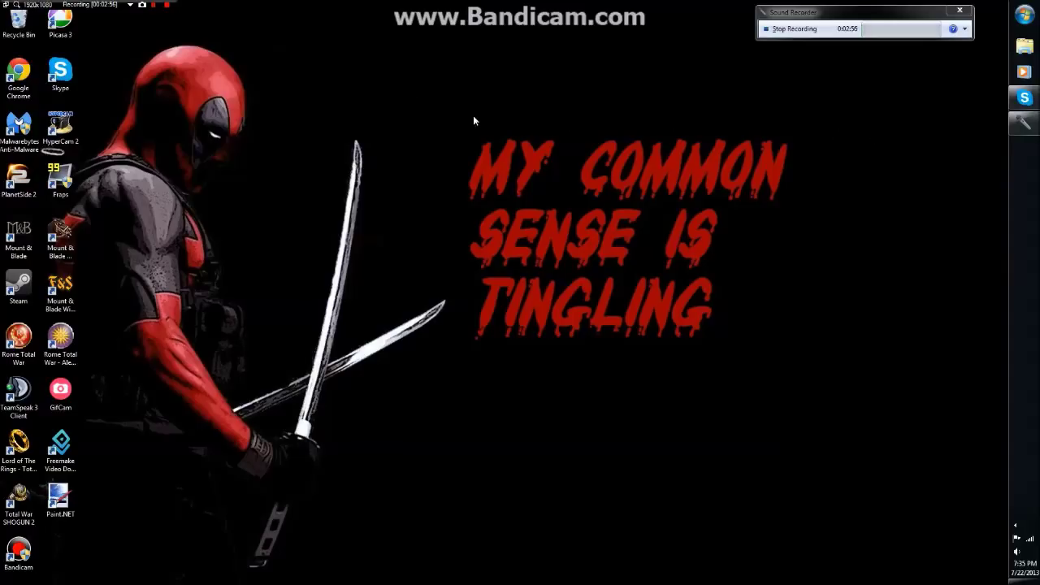
{"action": "mouse_move", "coordinate": [462, 130]}
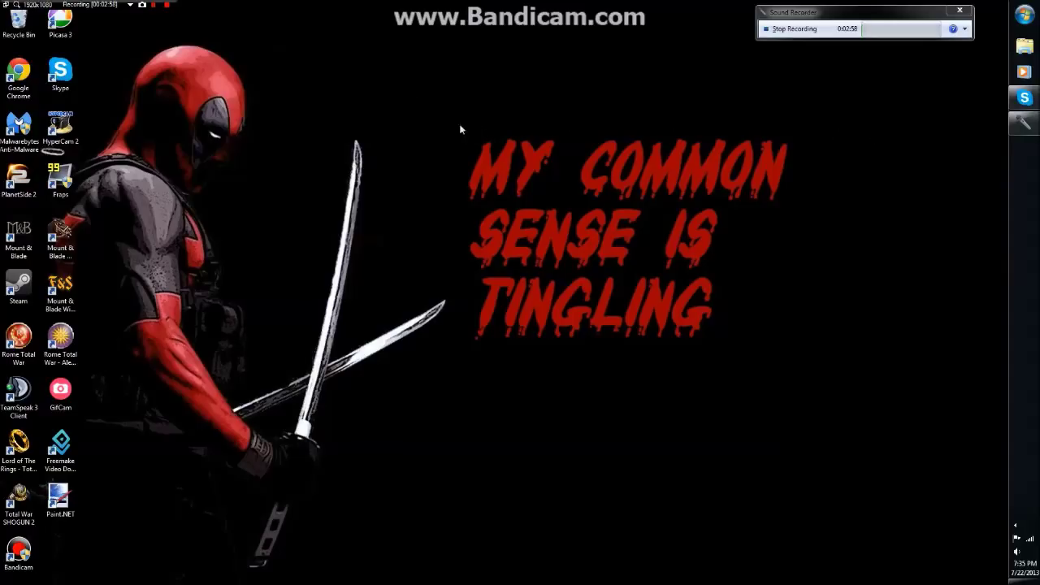
{"action": "mouse_move", "coordinate": [762, 108]}
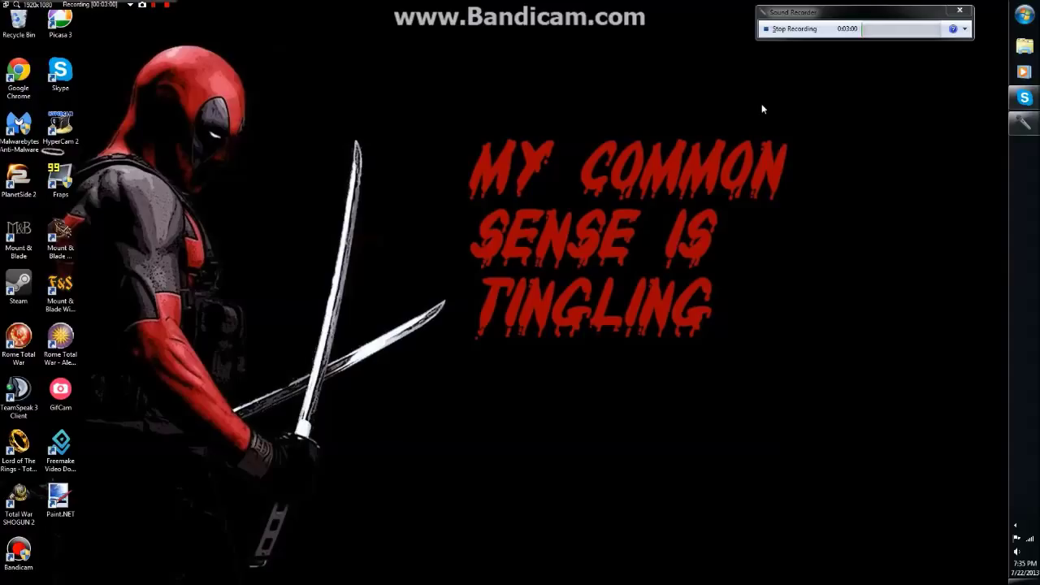